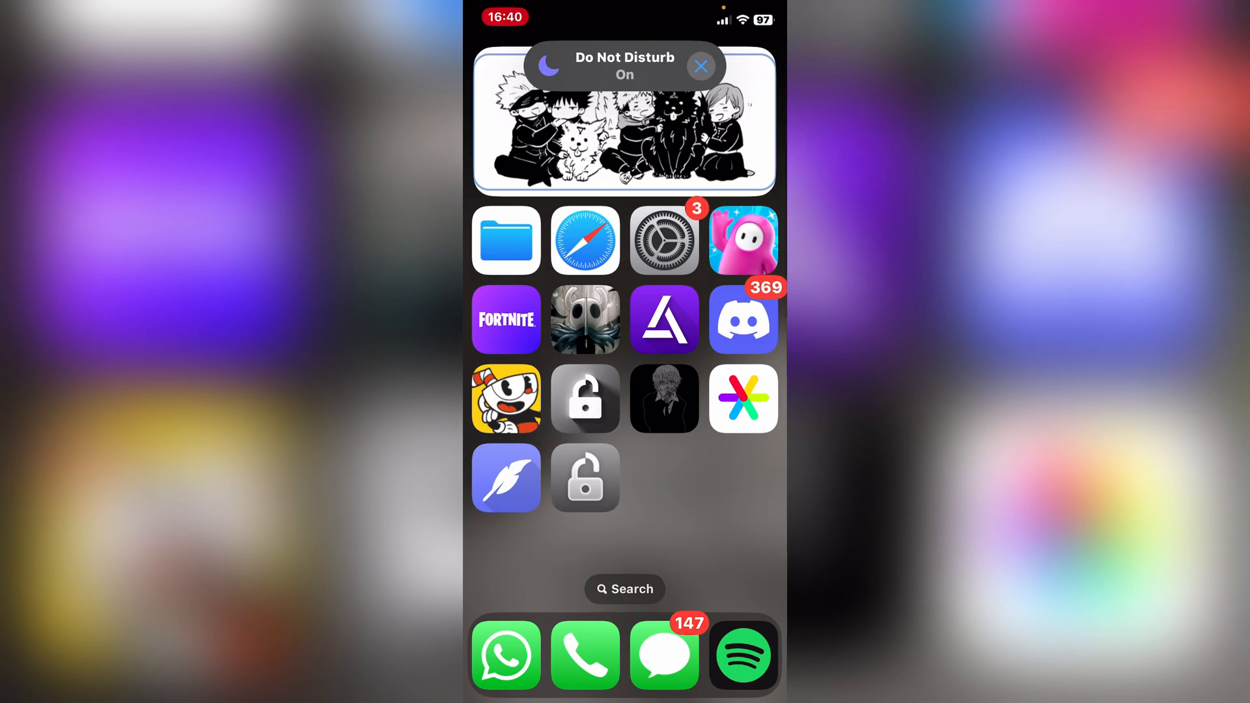
- Open Safari to the MediaFire download page for Delta v2.682 (225.95 MB)
left_click(701, 66)
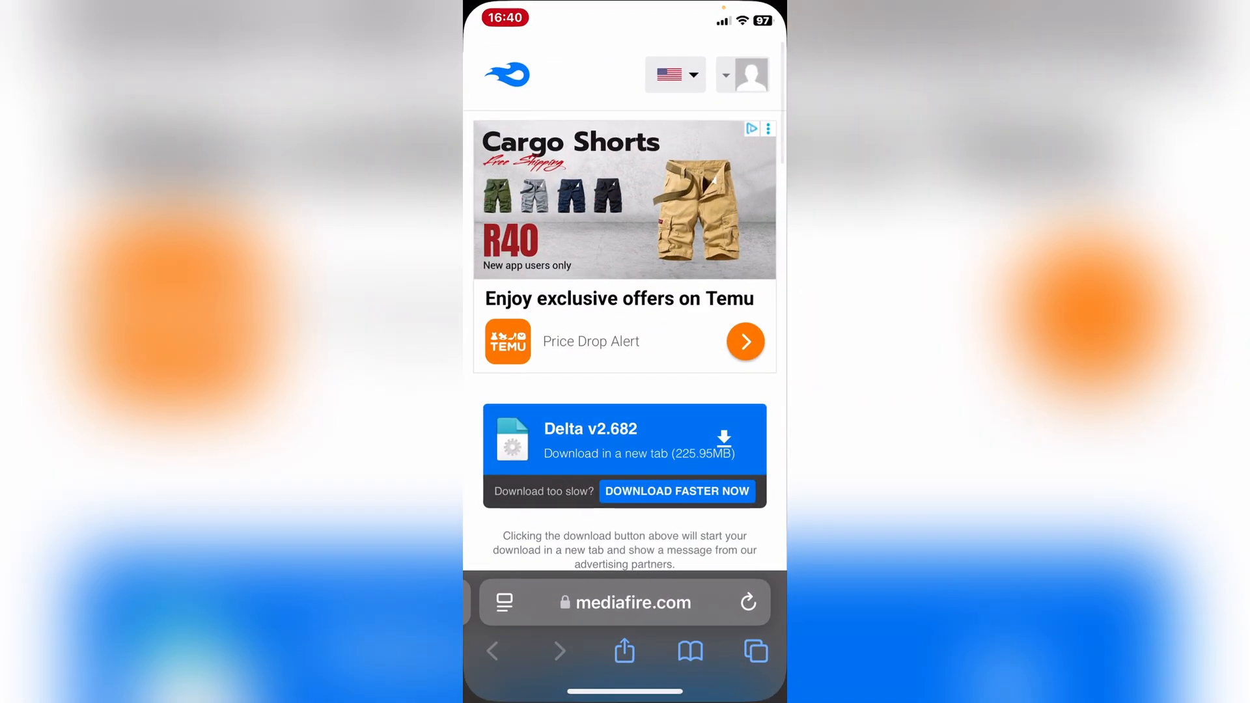
- Start the Delta v2.682 MediaFire download and check it in Safari's Downloads list
scroll("down", 3)
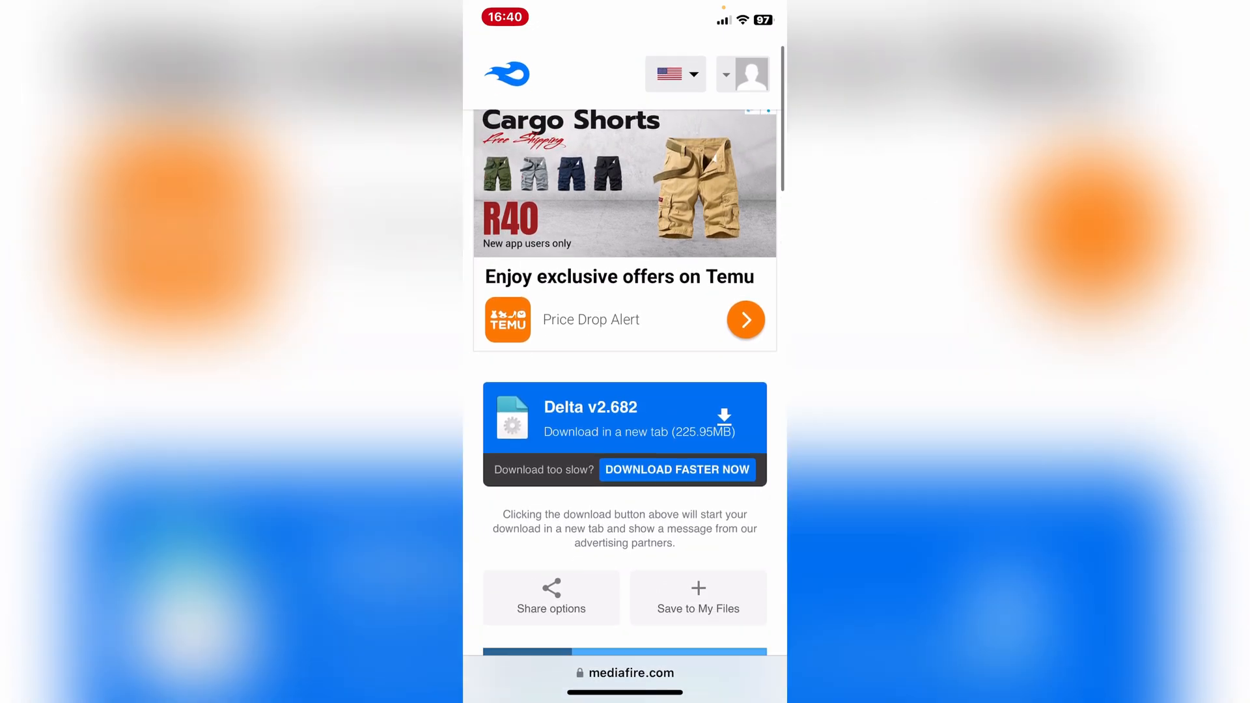
scroll("down", 3)
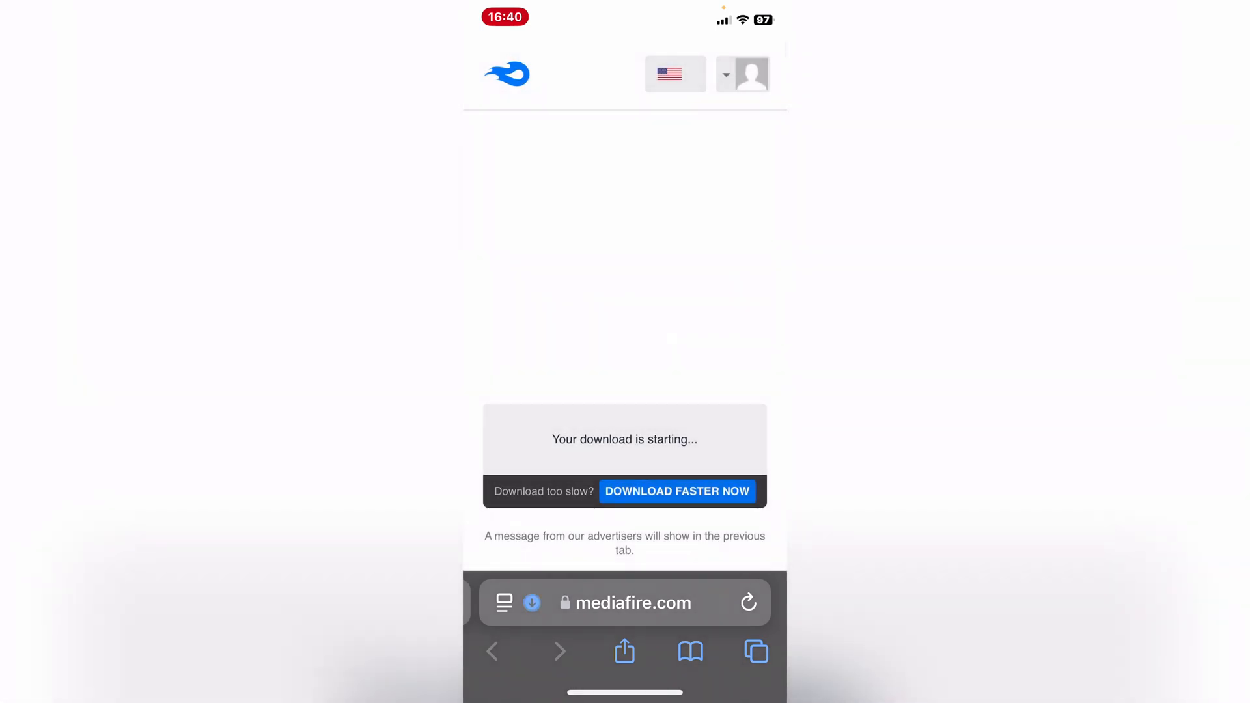
left_click(532, 602)
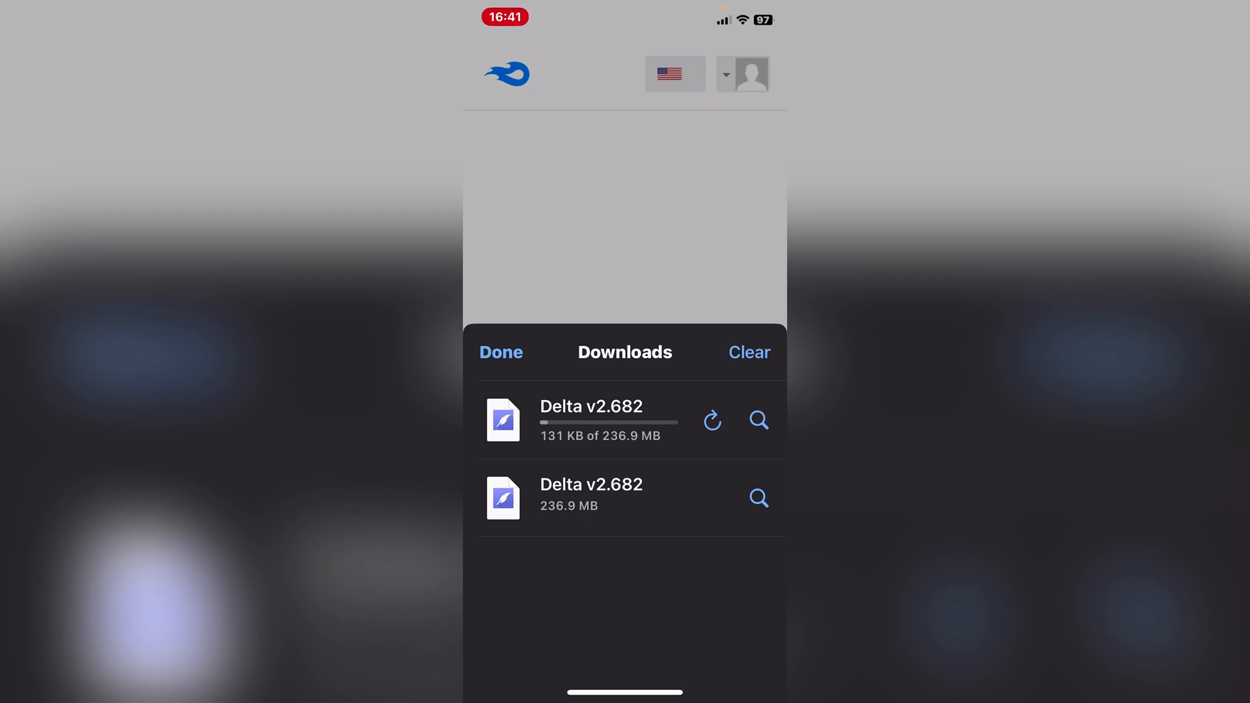
left_click(501, 351)
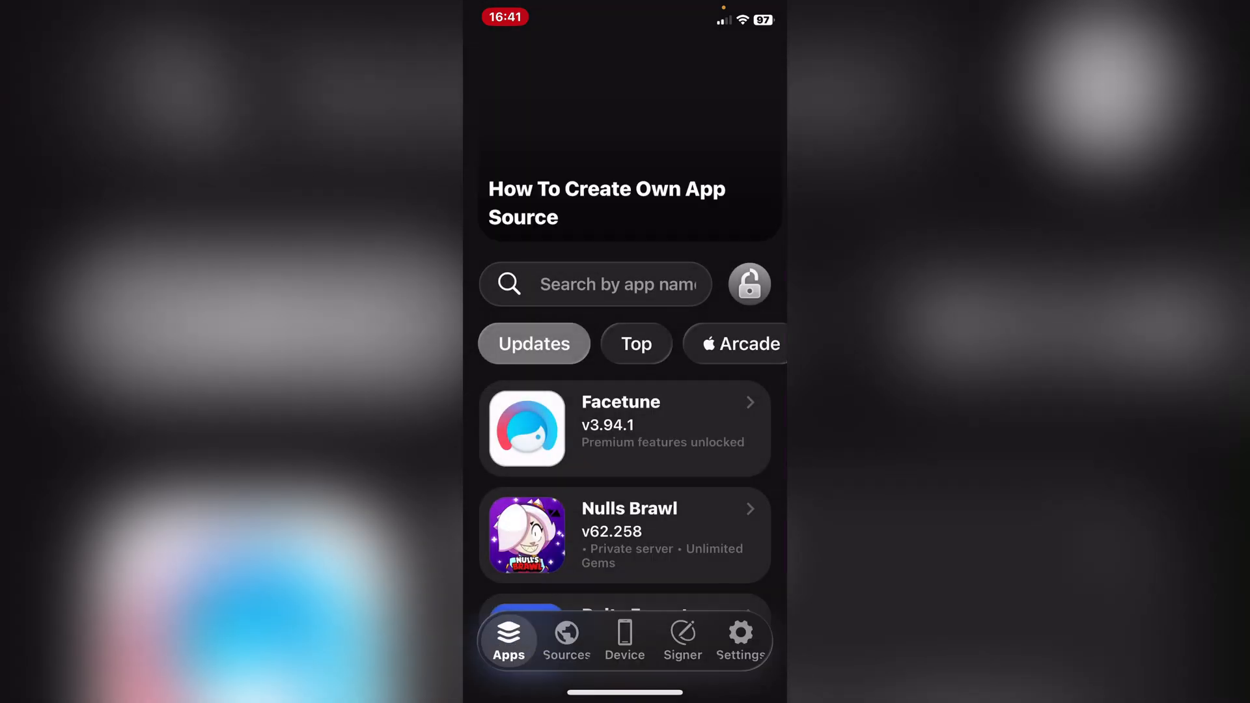
- Open FlekSt0re's signing page and browse Downloads to Delta v2.682.ipa (236.9 MB)
left_click(624, 638)
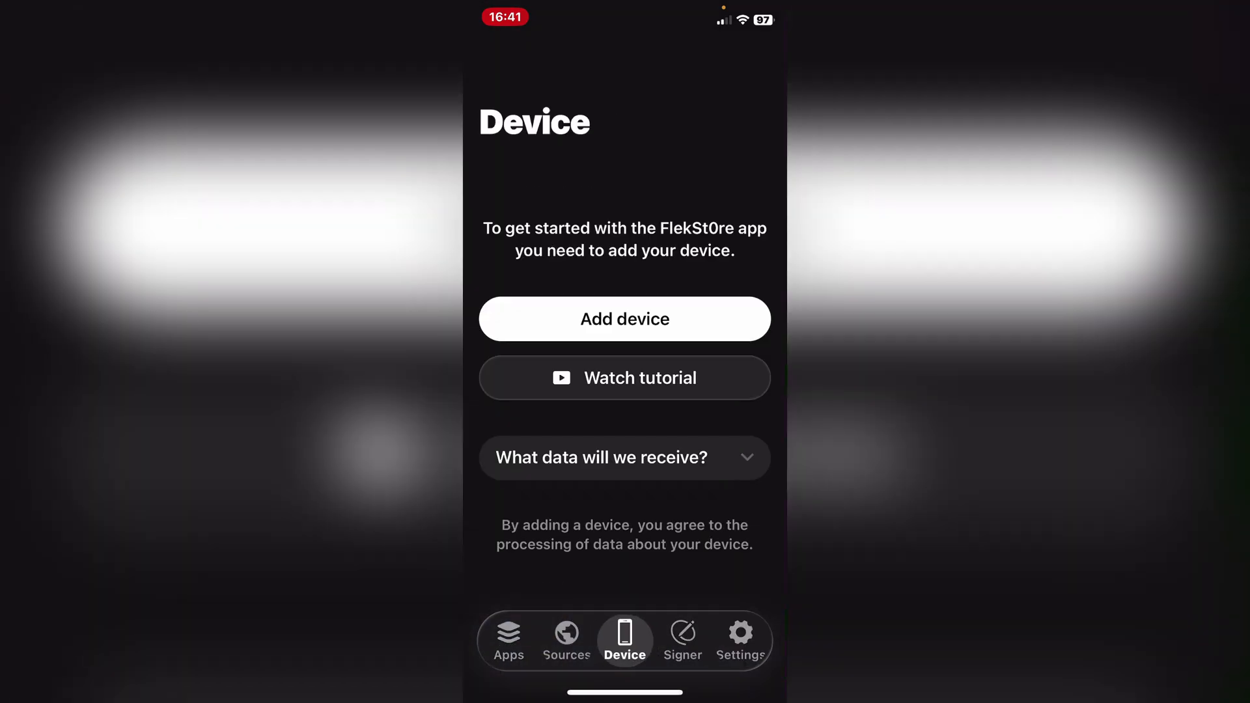
left_click(682, 639)
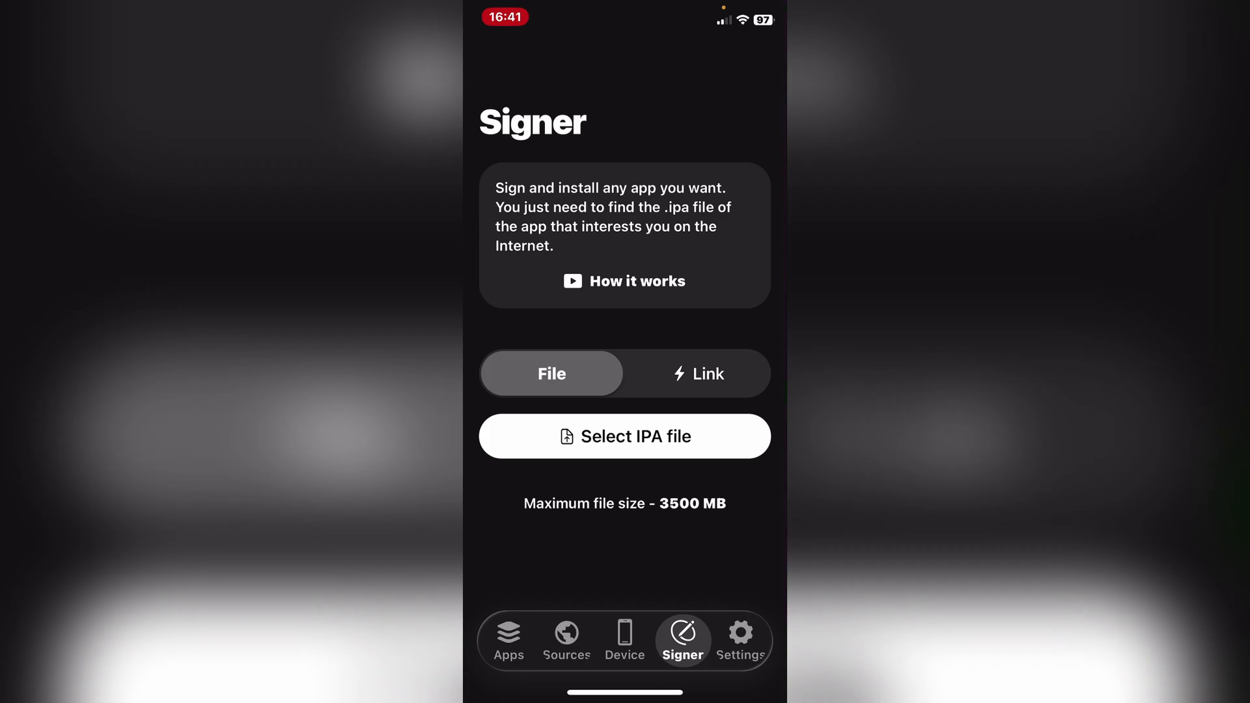
left_click(624, 639)
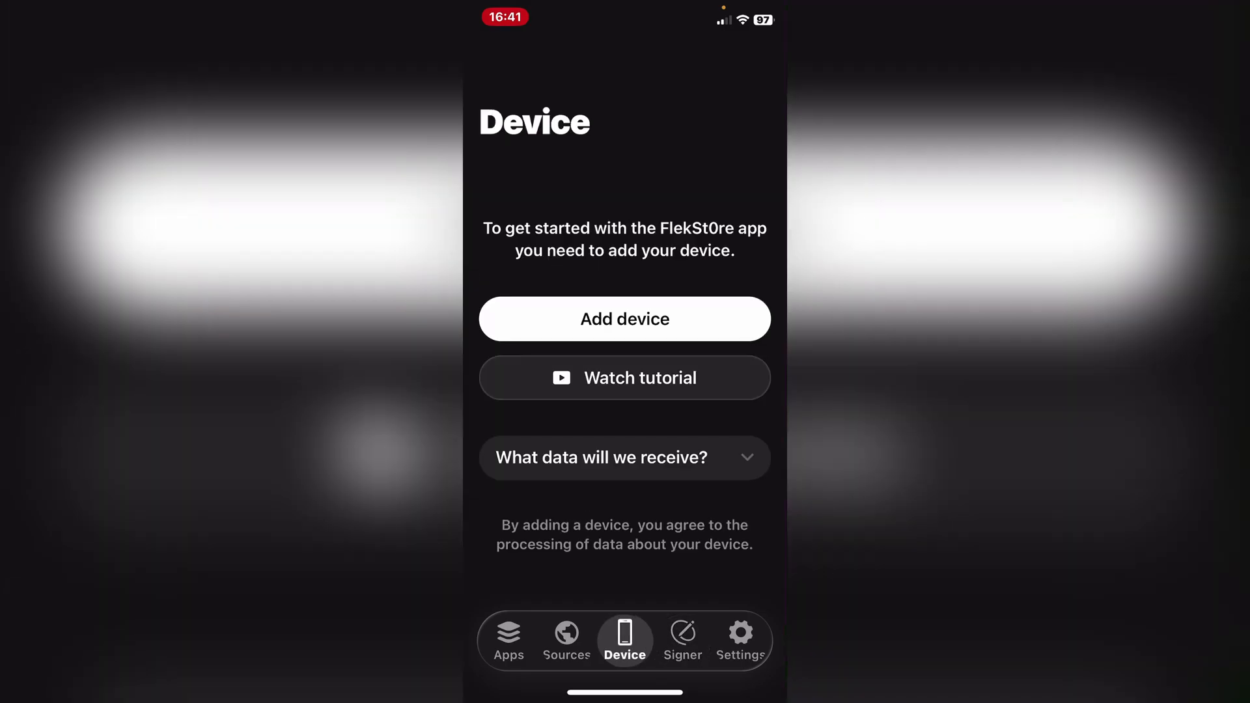
left_click(625, 319)
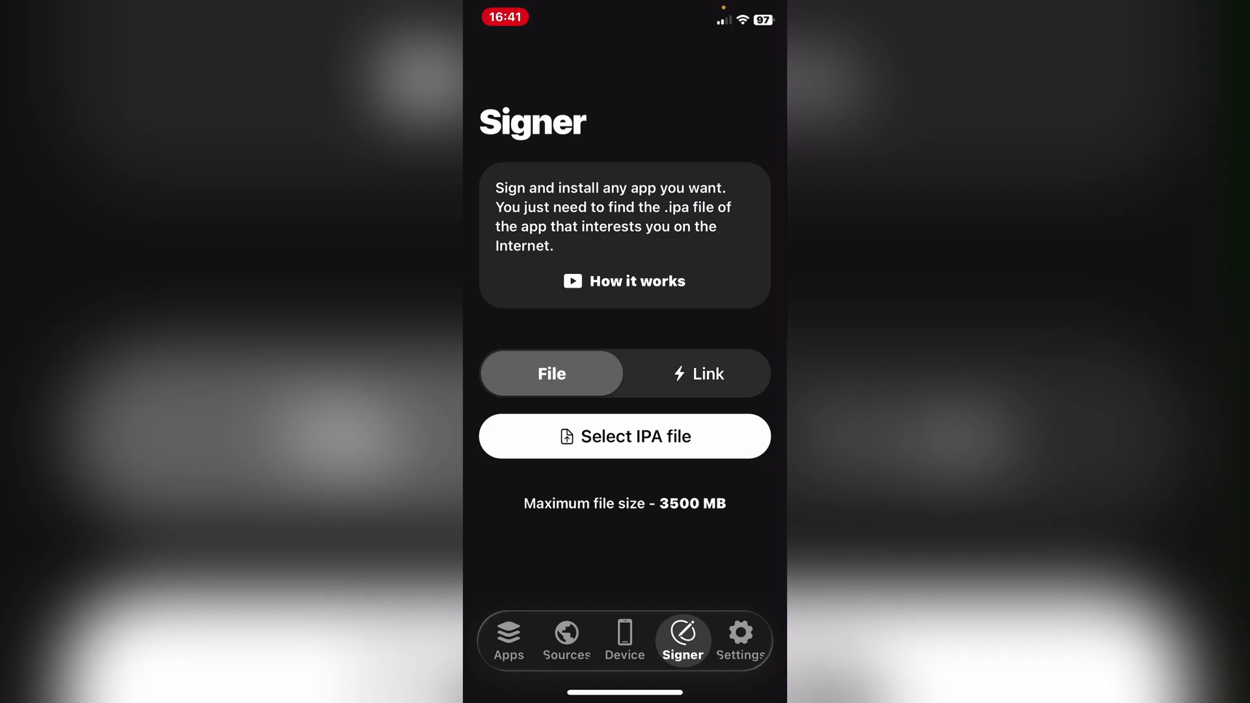
left_click(625, 436)
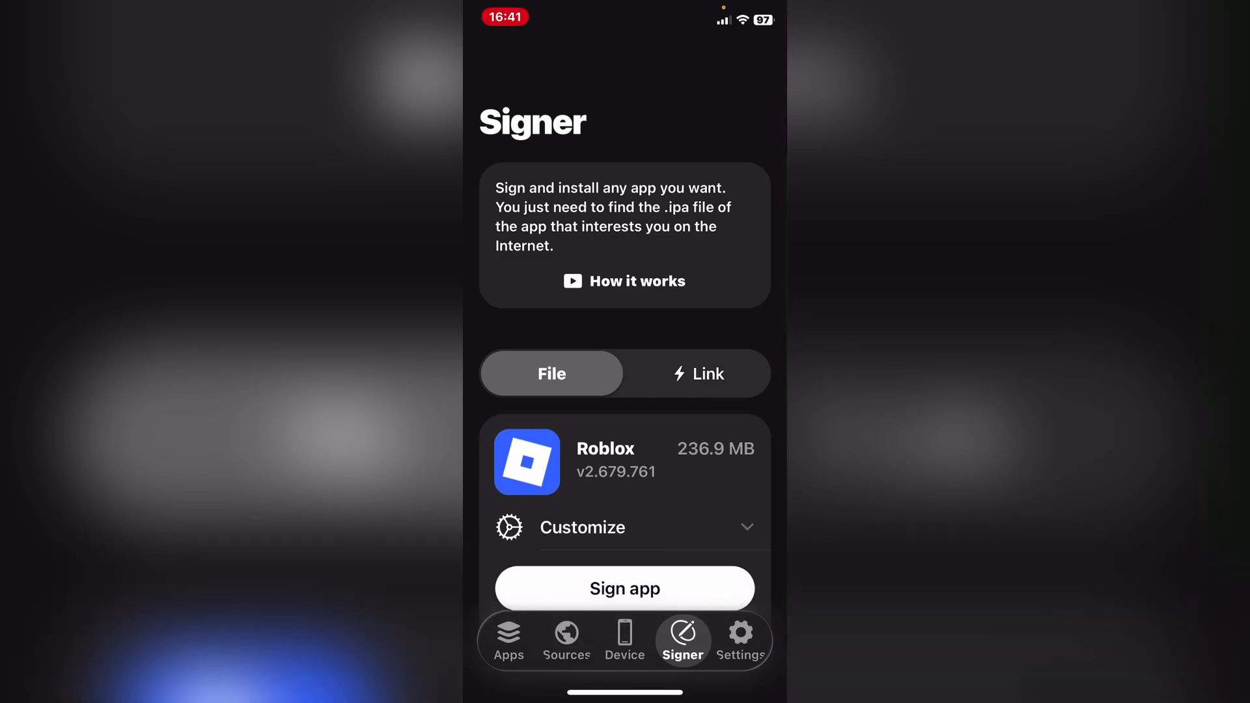
left_click(625, 588)
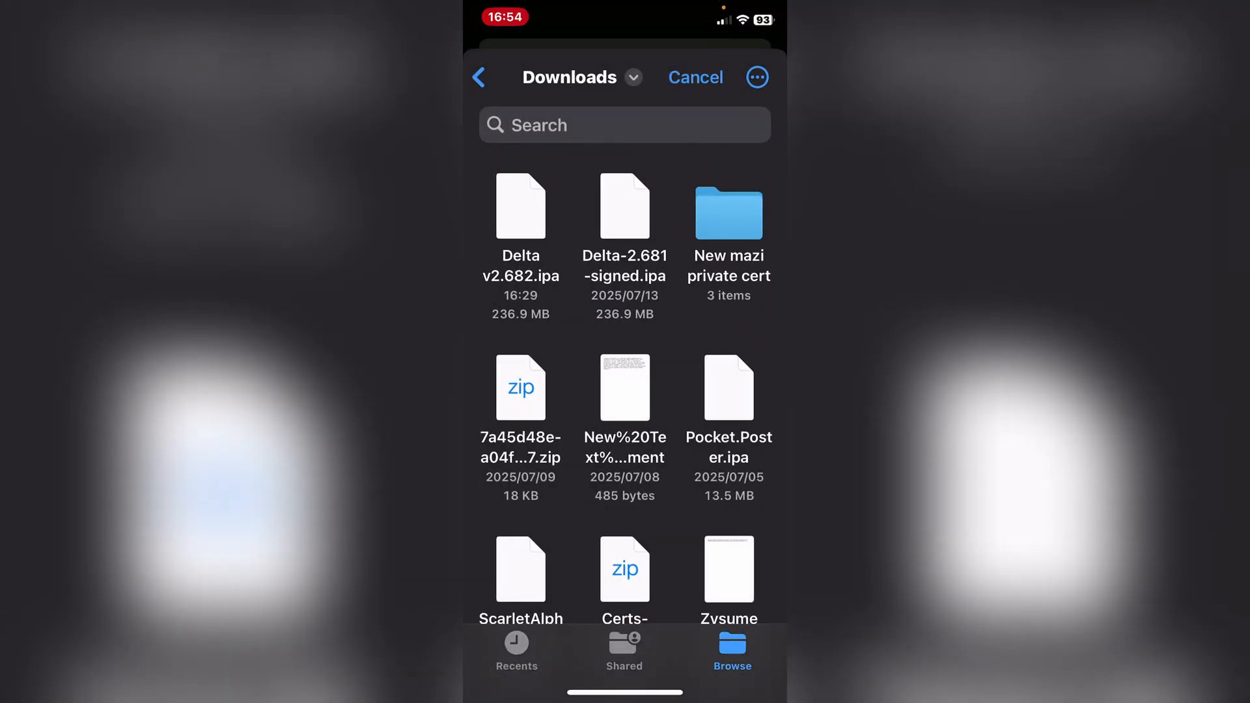
- Import Delta v2.682.ipa from Downloads into ESign and open its signing details
left_click(519, 208)
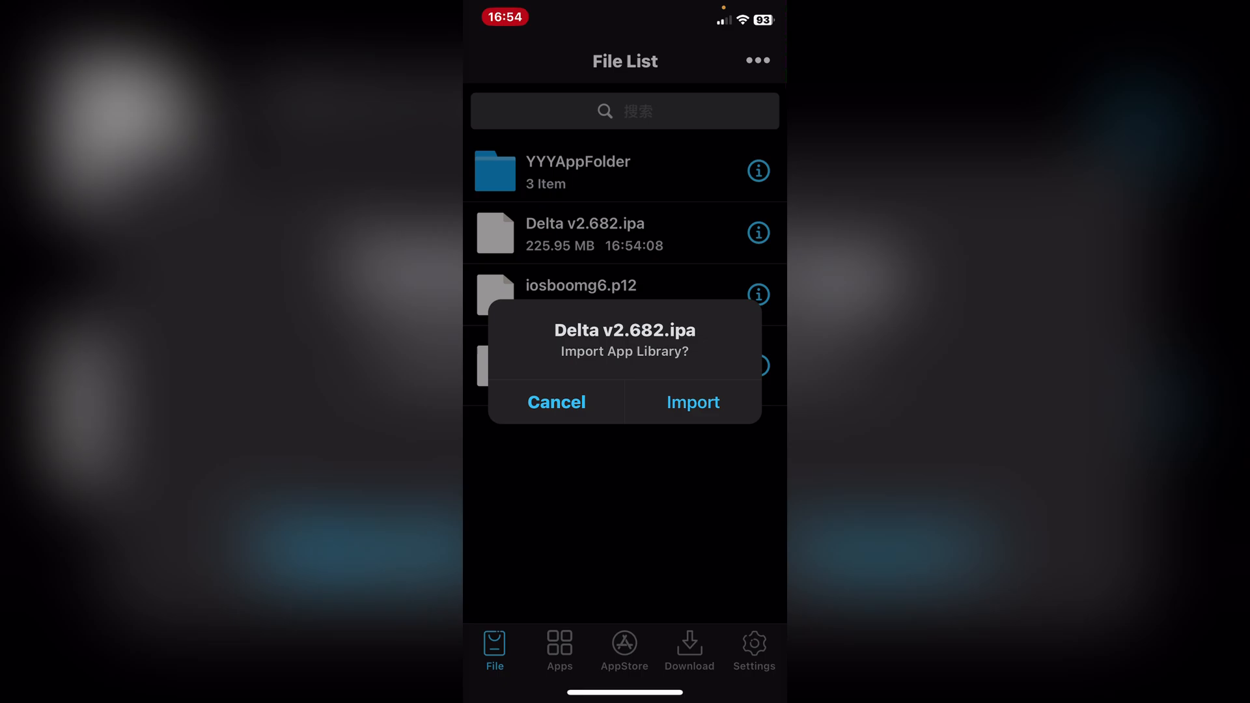
left_click(556, 402)
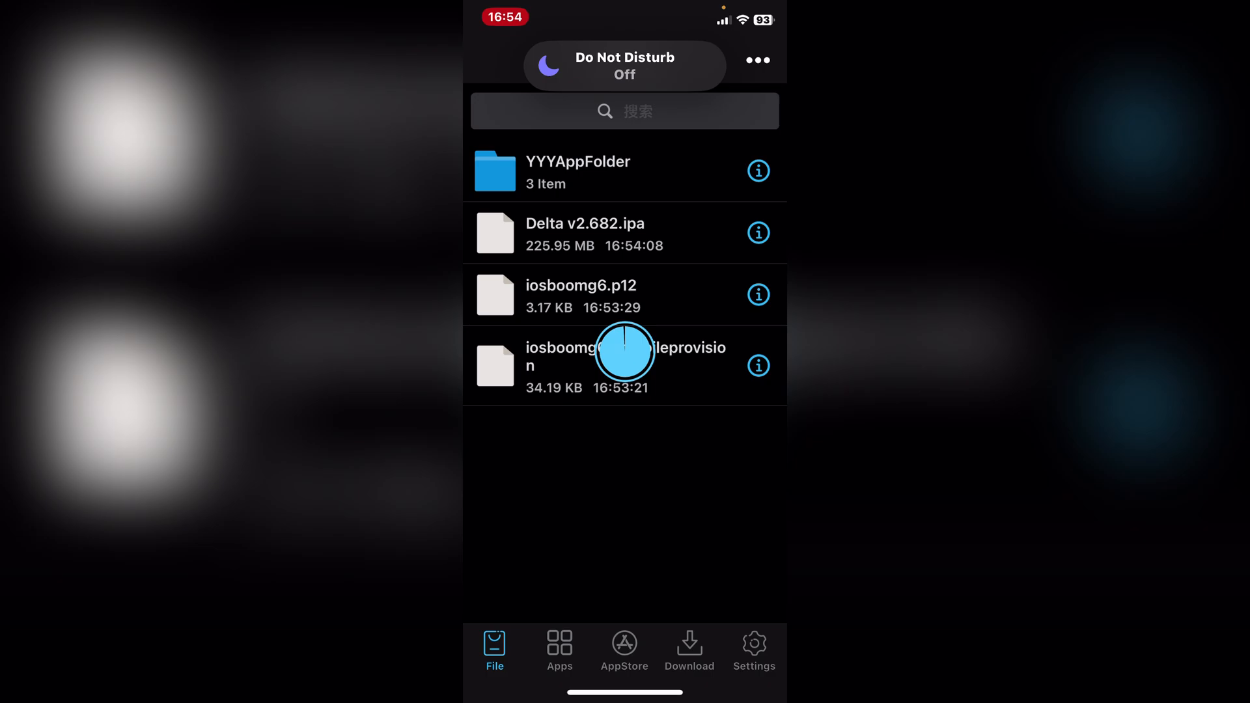
left_click(625, 356)
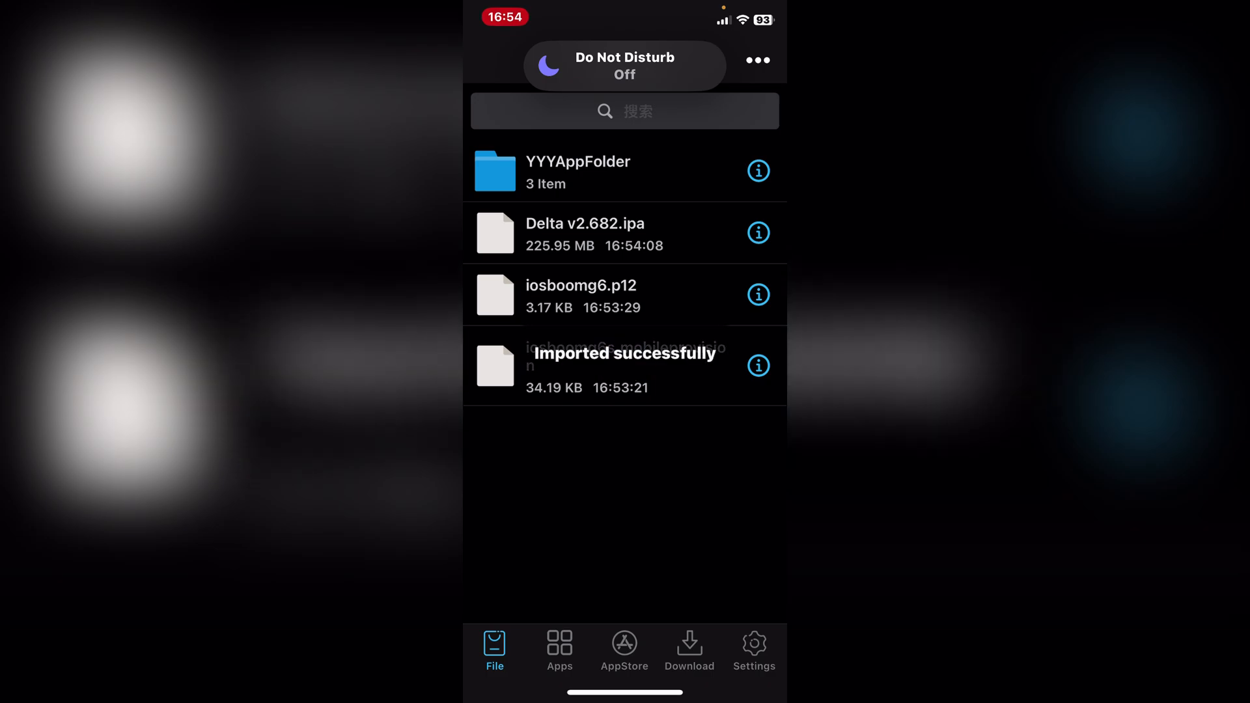
left_click(558, 645)
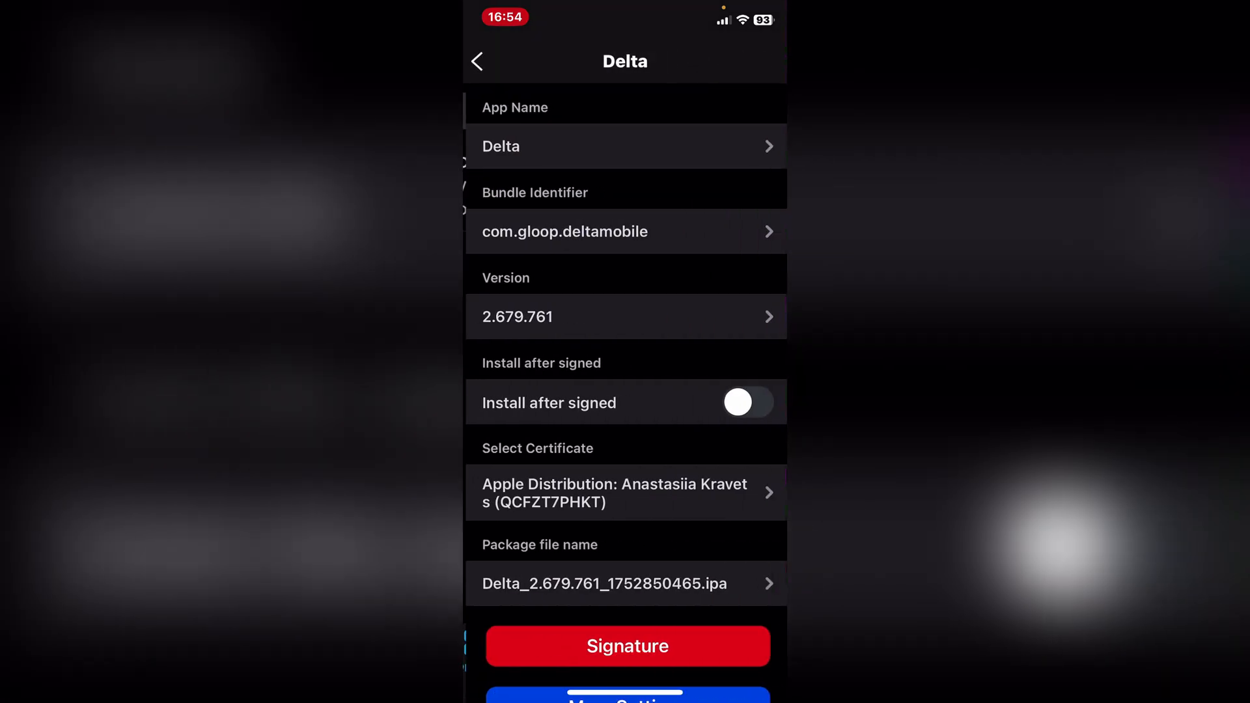
- Sign Delta with the Apple Distribution certificate and install it on the iPhone
left_click(626, 646)
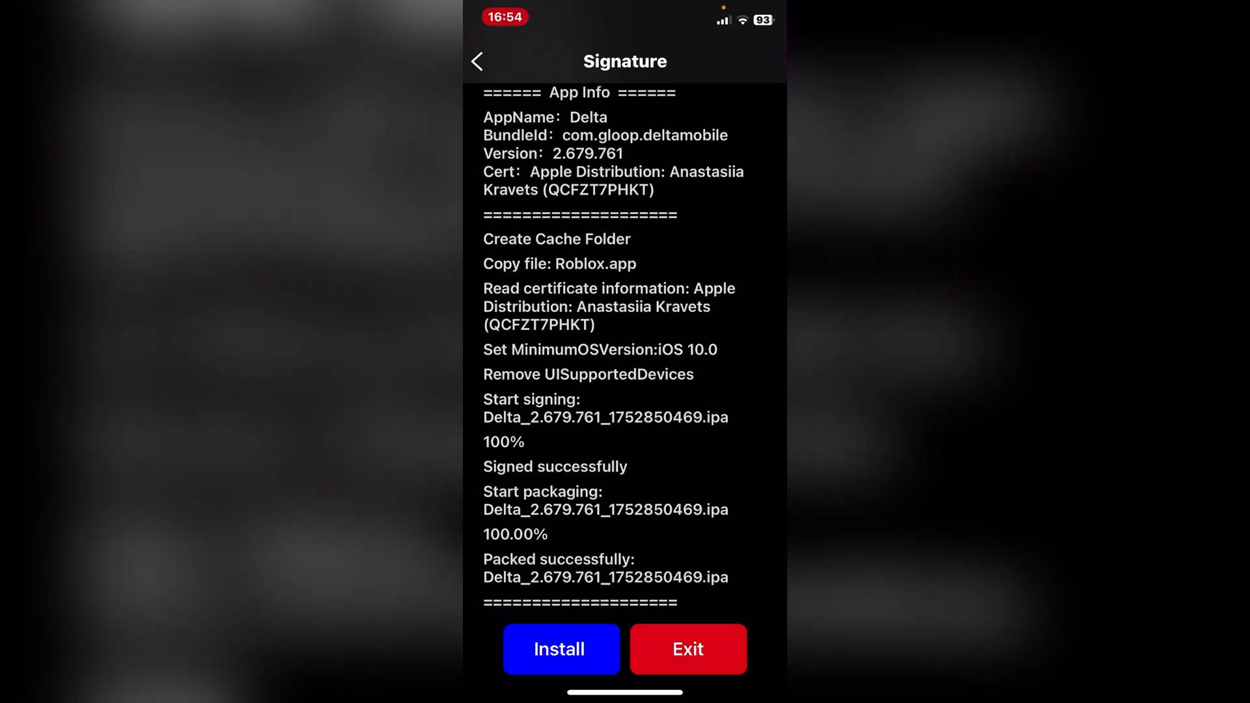
left_click(561, 649)
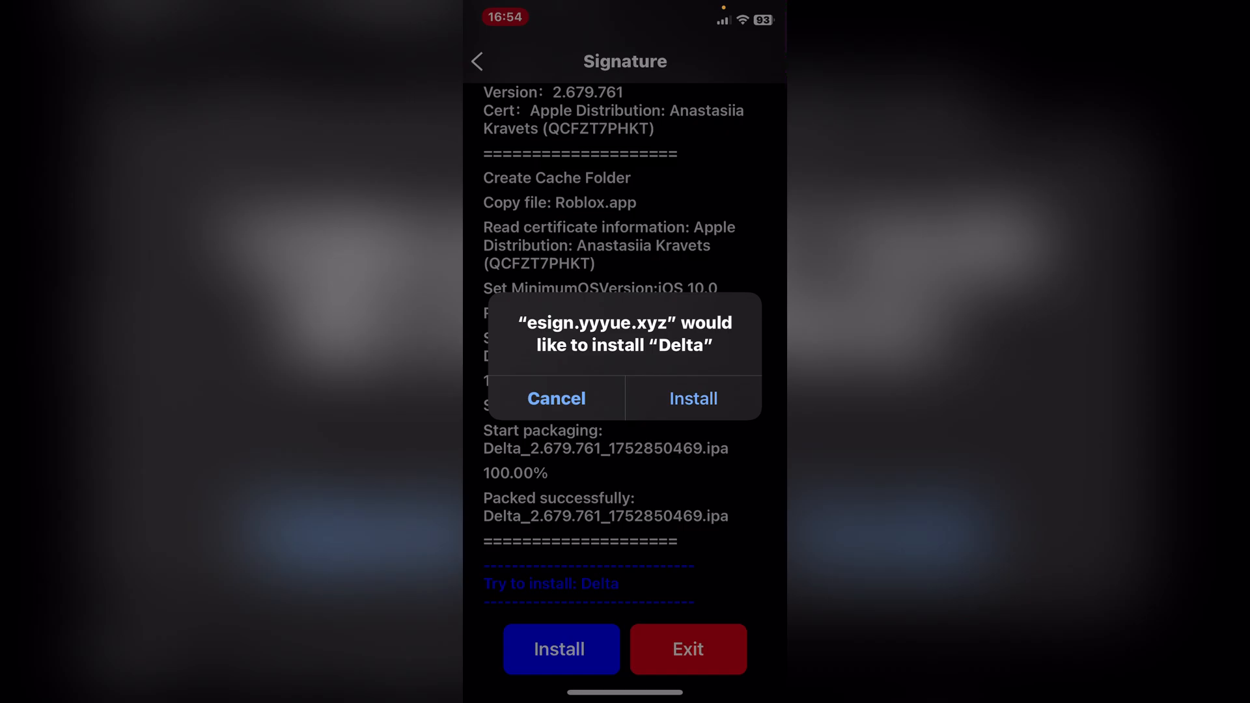
left_click(692, 398)
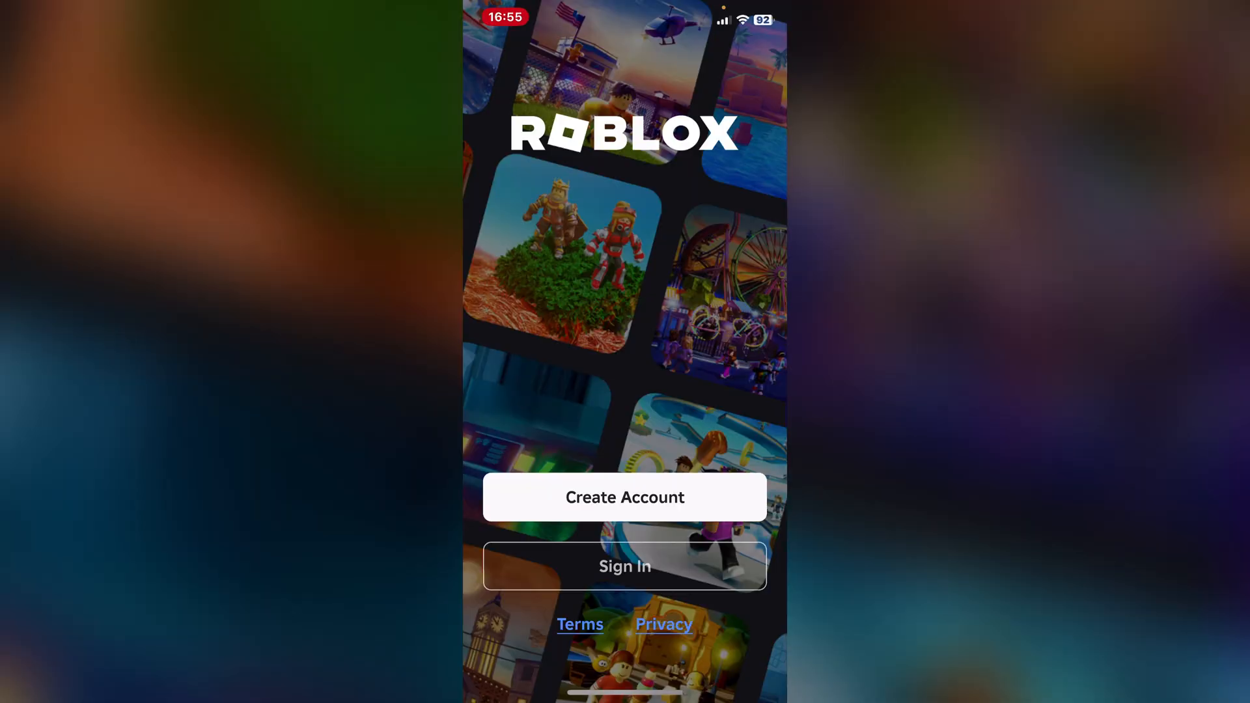
- Sign in to Roblox inside Delta and join Grow a Garden from the Home page
left_click(624, 566)
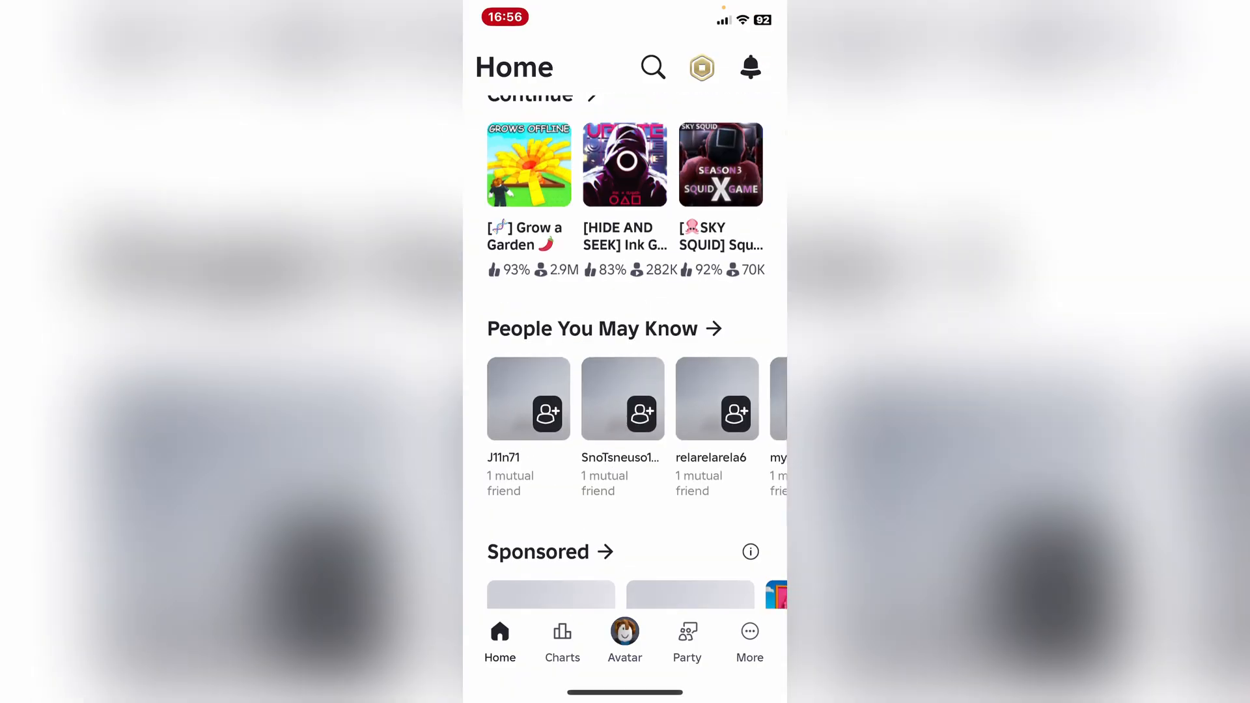
scroll("down", 3)
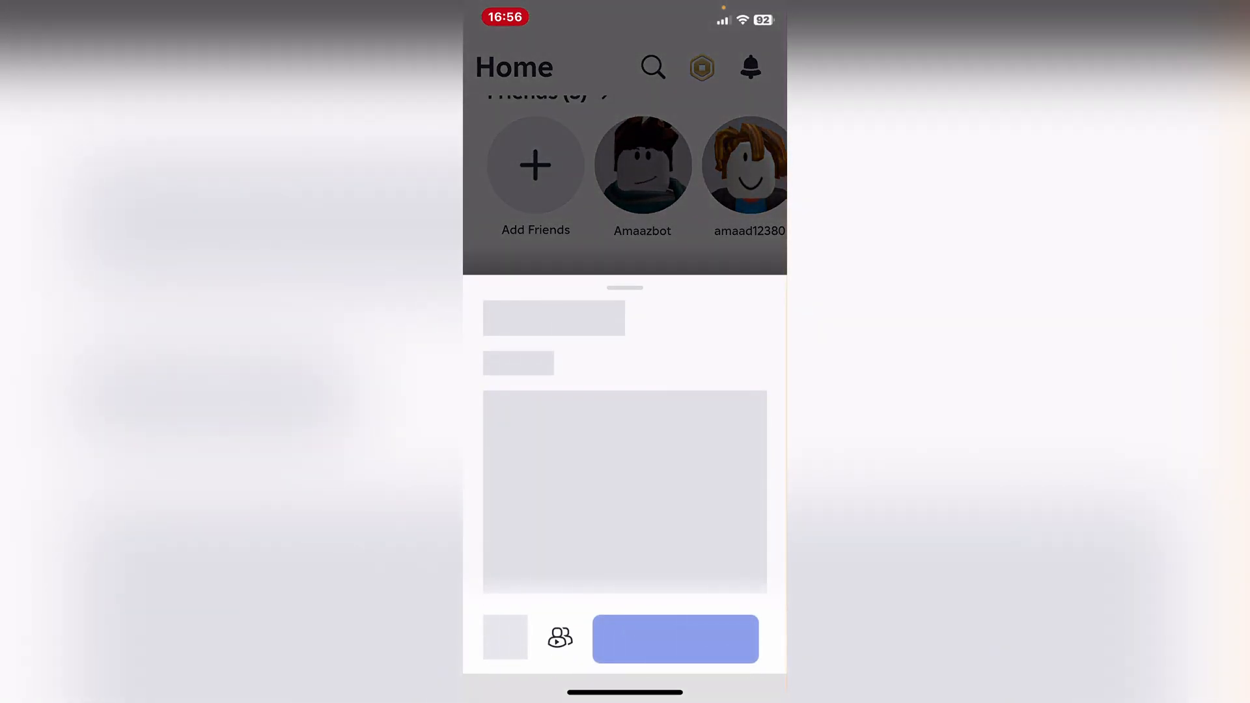
left_click(674, 639)
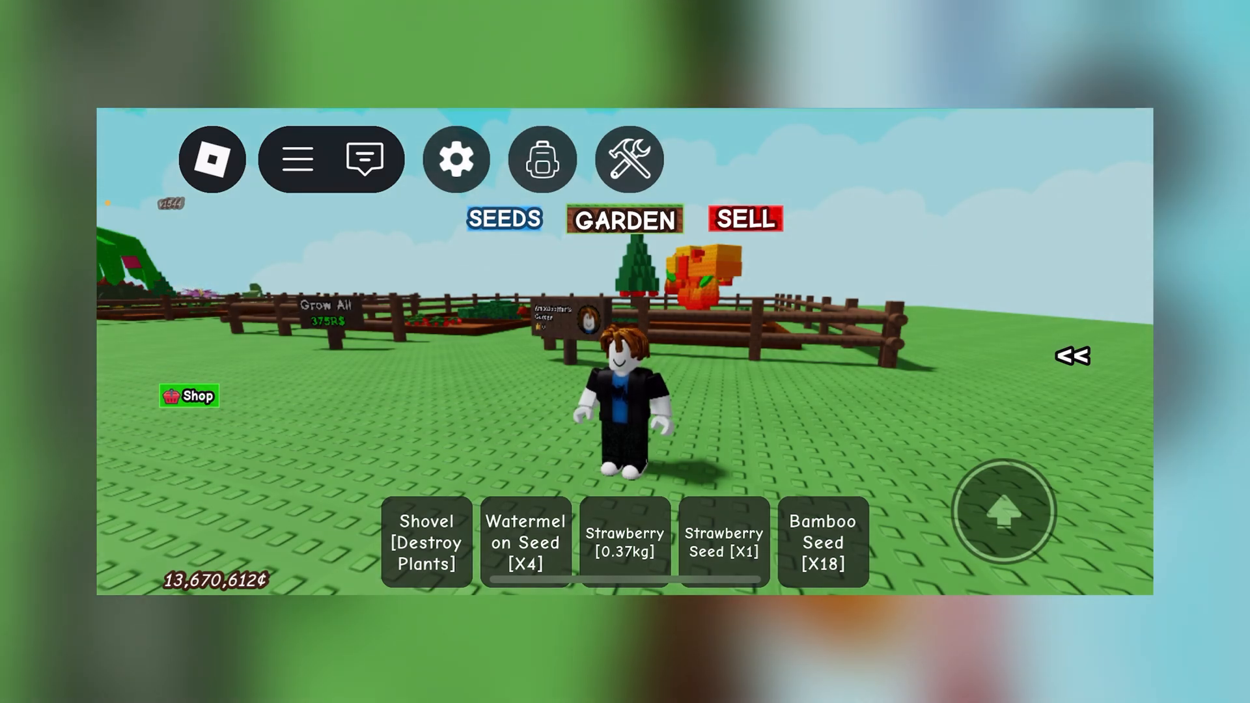
- Equip the Bamboo Seed from the hotbar and walk into the garden plot
left_click(822, 543)
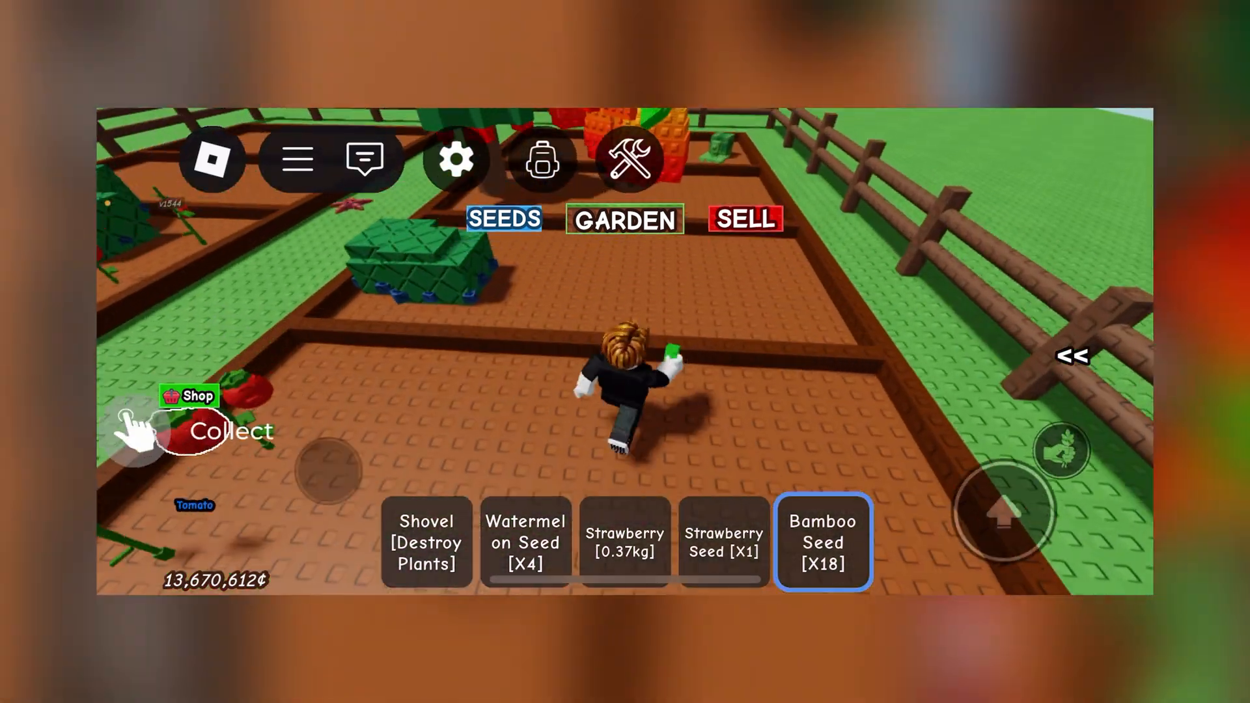